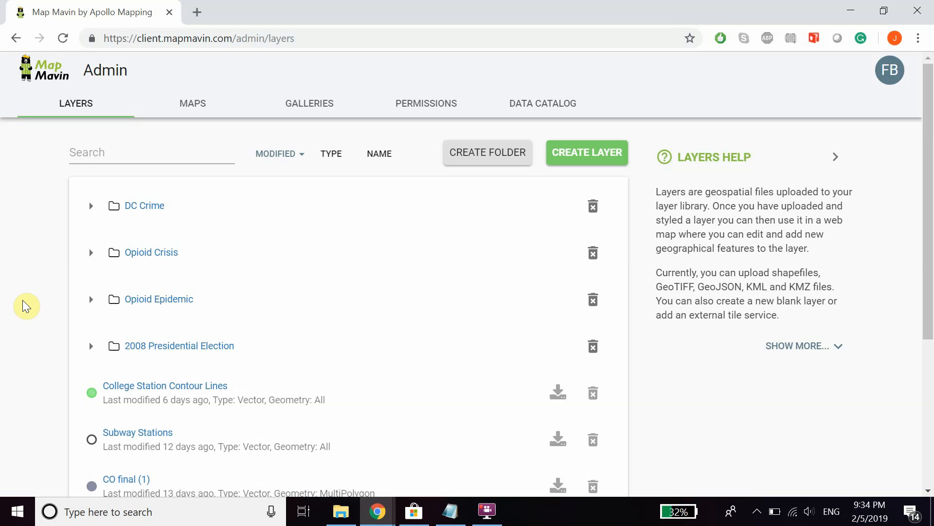
mouse_move(82, 125)
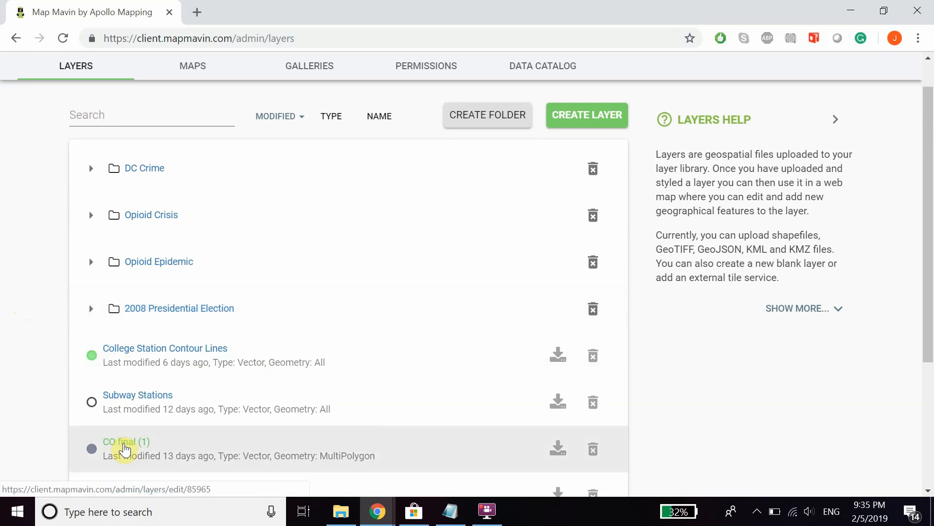
Step: Open the CO final (1) layer from the Layers list for editing
click(125, 441)
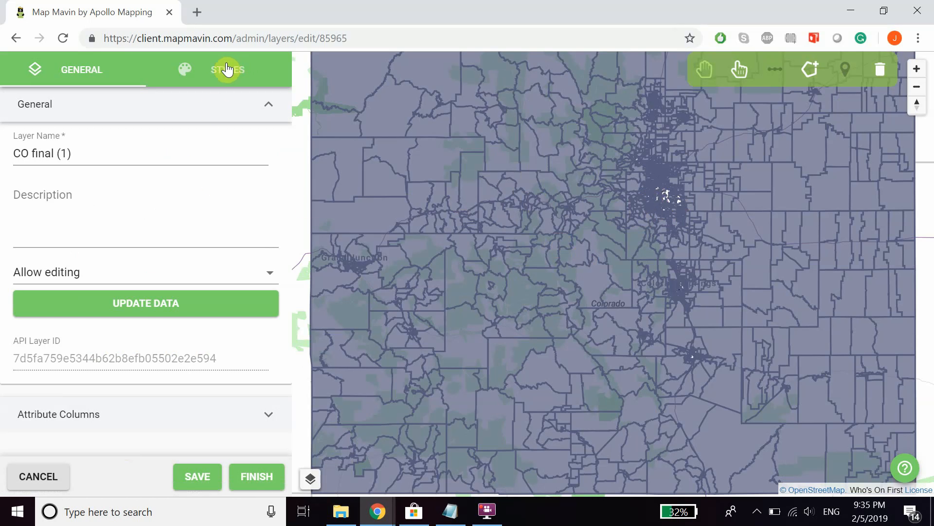
Step: Under Styles, set a Color Progression choropleth driven by the PRES08__D attribute
click(228, 70)
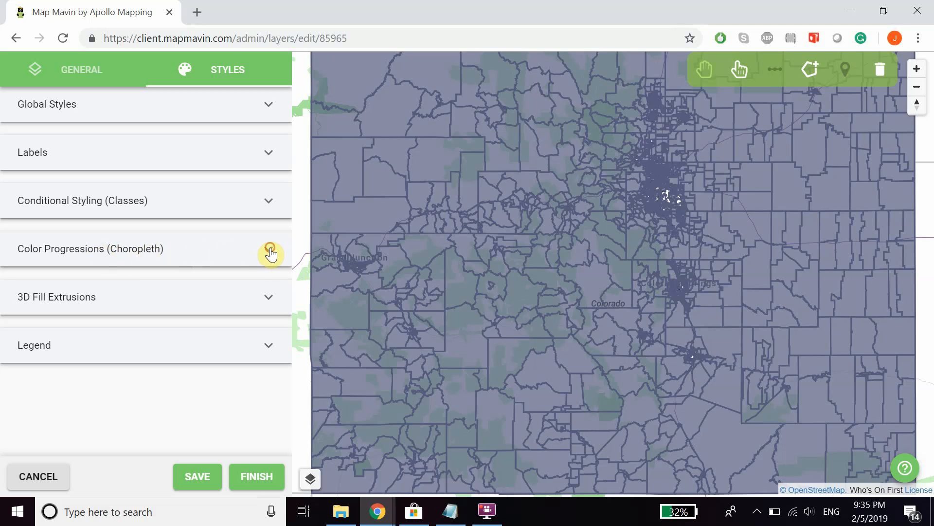
click(268, 248)
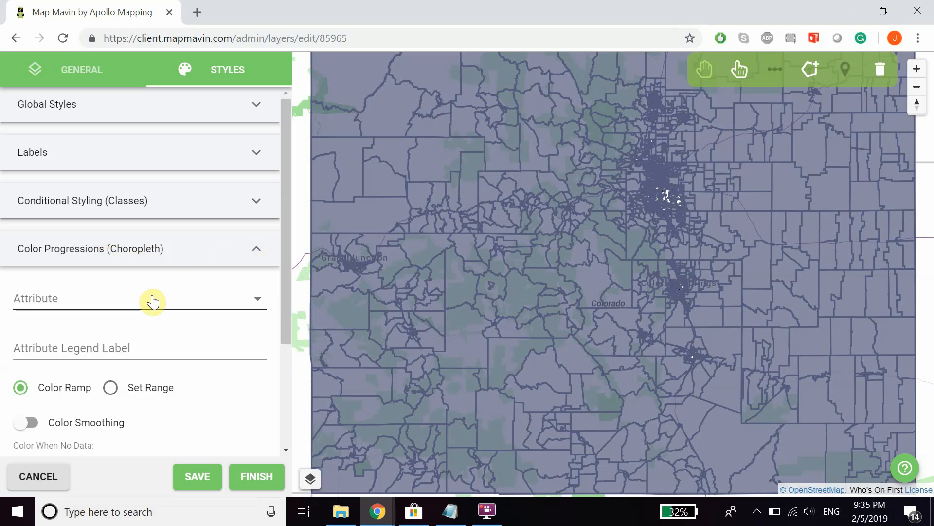
click(139, 298)
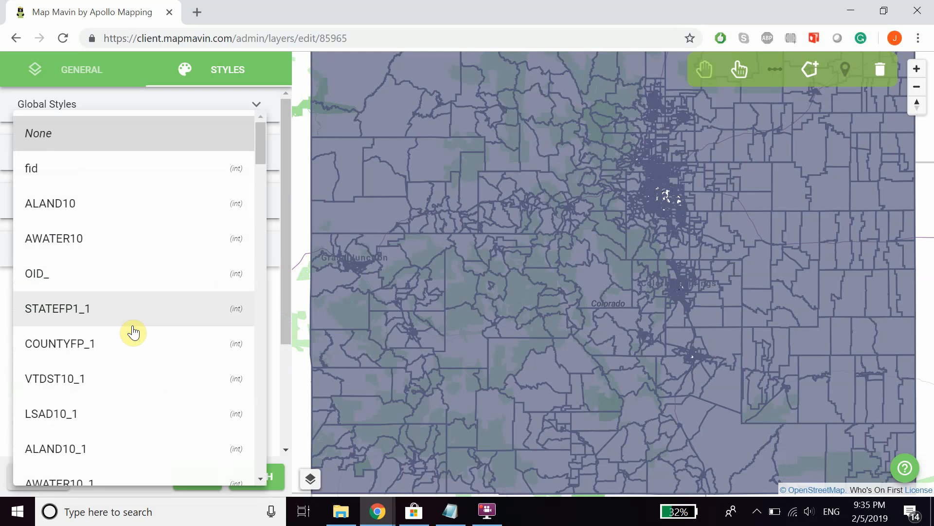
scroll(down, 3)
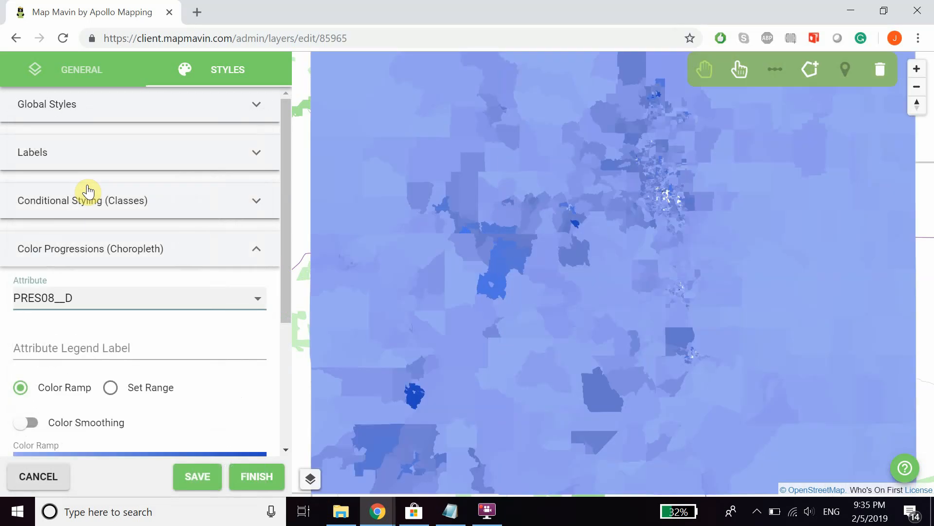
scroll(down, 3)
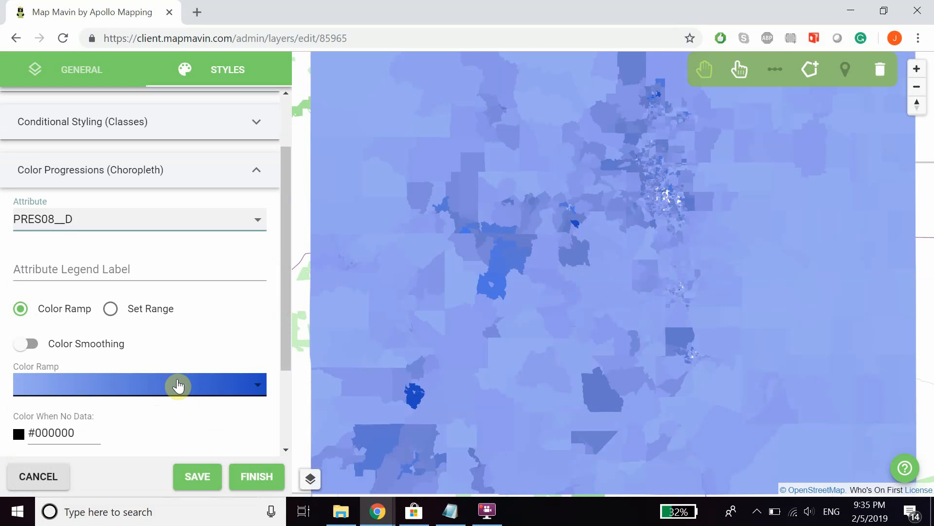
Step: Switch the choropleth to Set Range stops at 0, 335.4, 670.8, 1006.2 and 1341.6
click(179, 384)
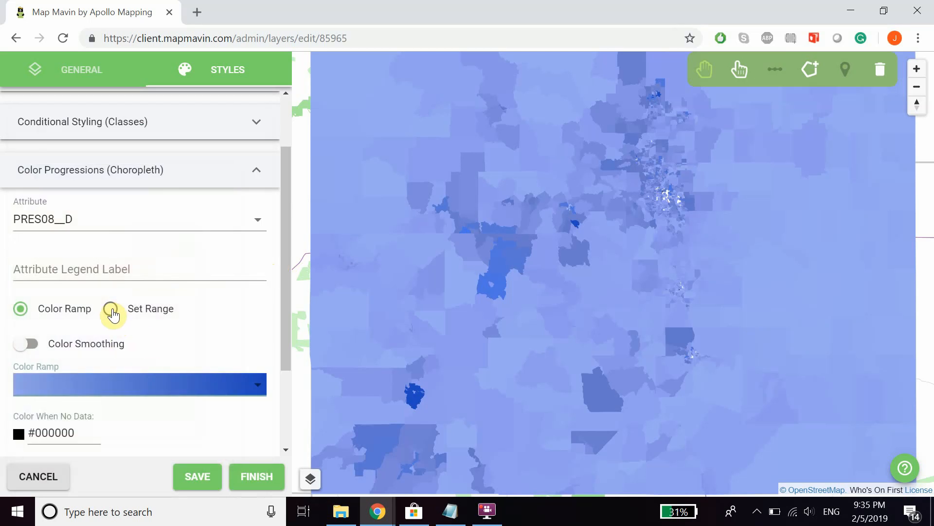
click(110, 308)
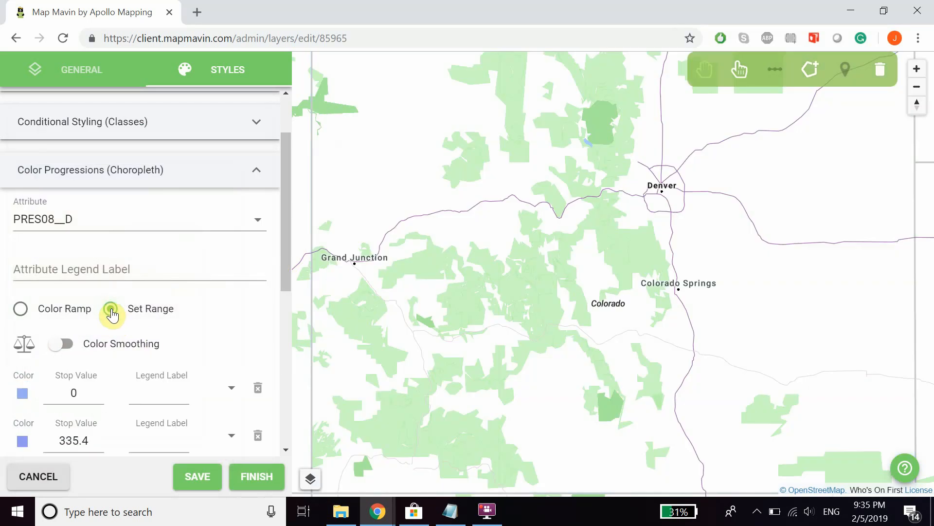
click(111, 309)
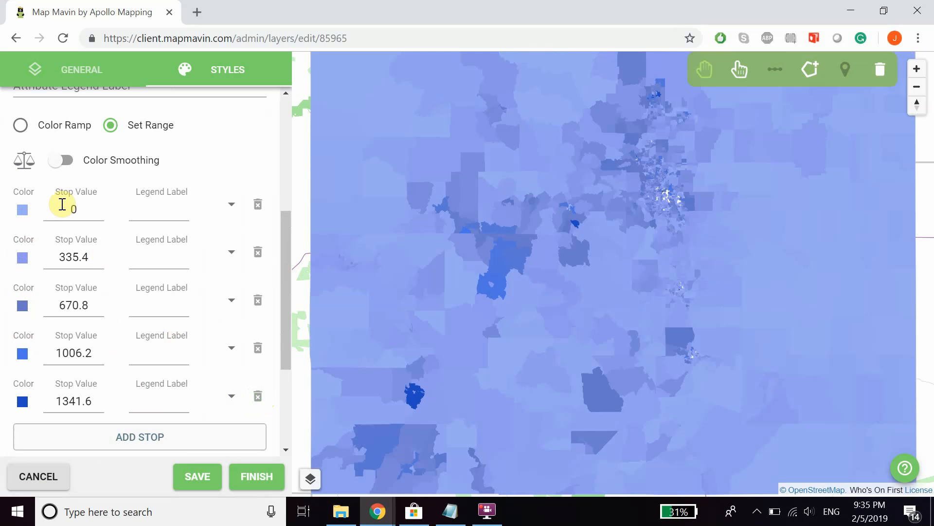
click(23, 210)
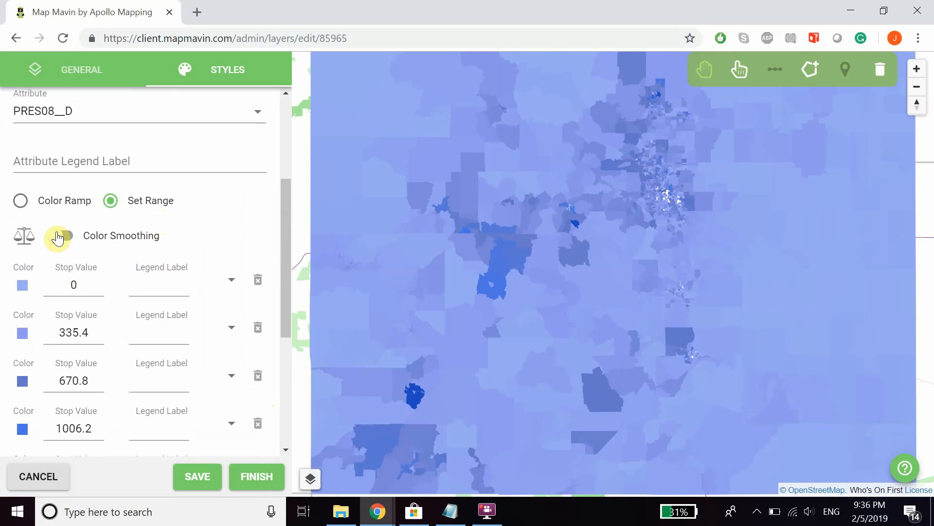
Step: Turn on colour smoothing, rebalance the stops, and return to the blue Color Ramp
click(64, 236)
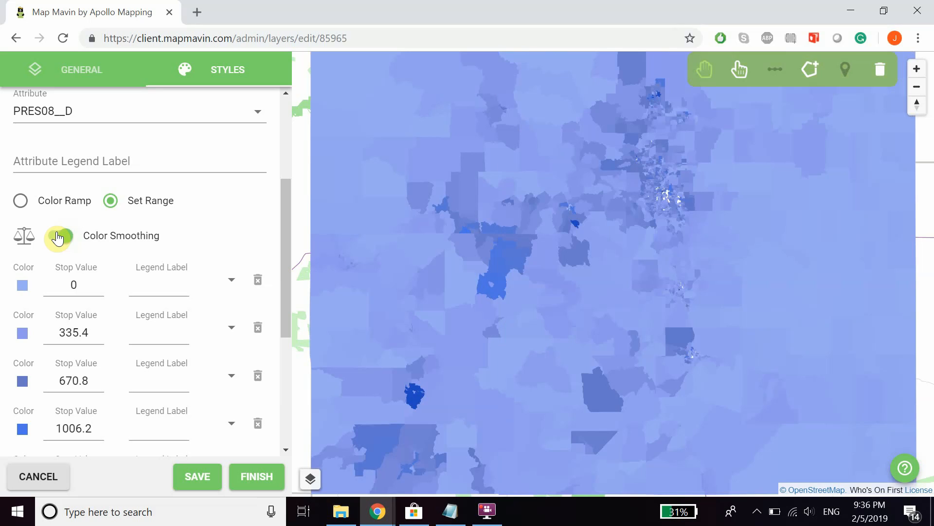
click(58, 235)
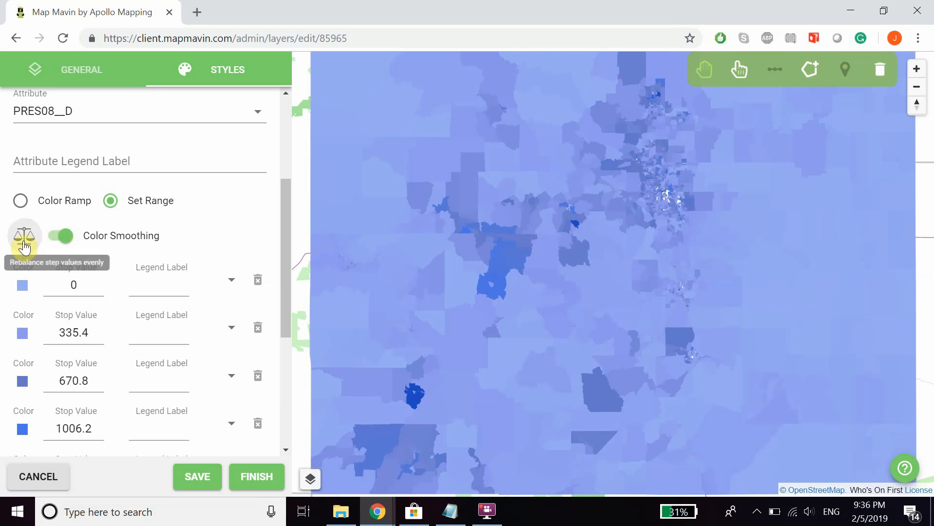
click(73, 332)
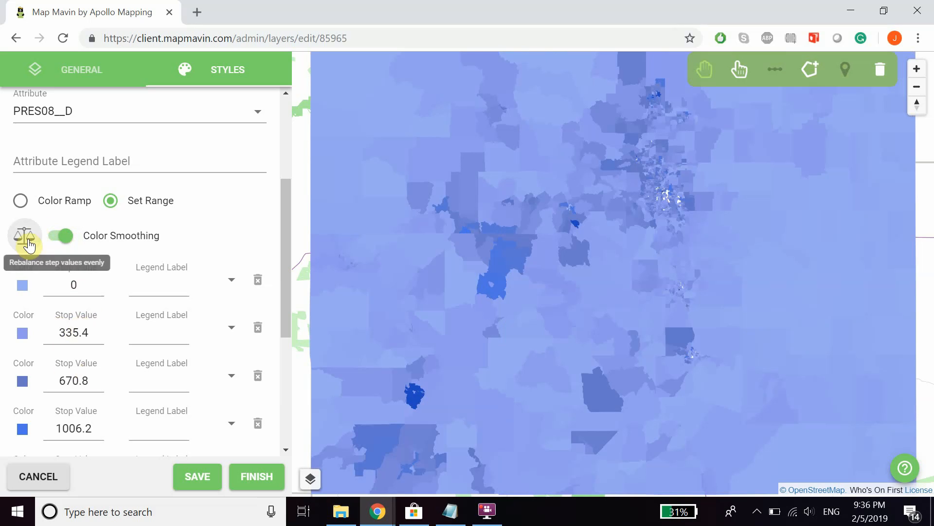
click(20, 201)
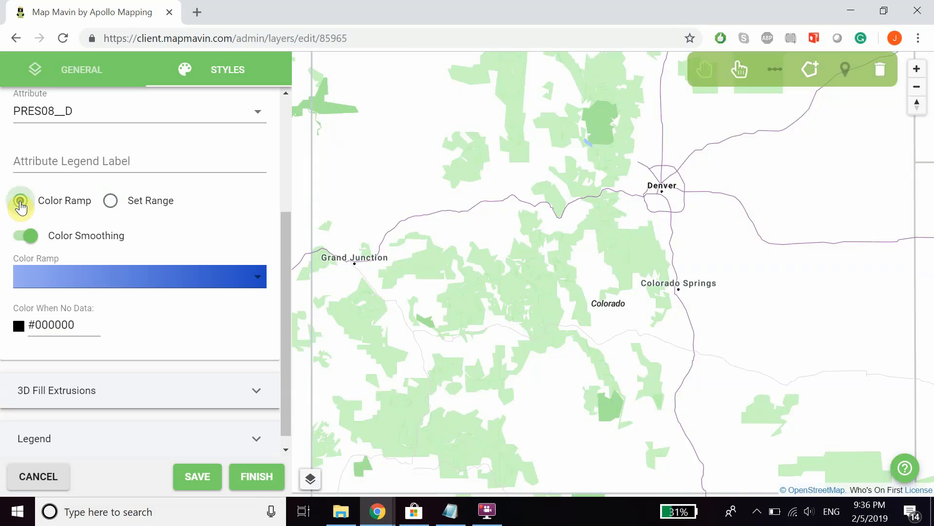
Step: Set the Attribute Legend Label to 'Number of Democratic Votes'
click(19, 200)
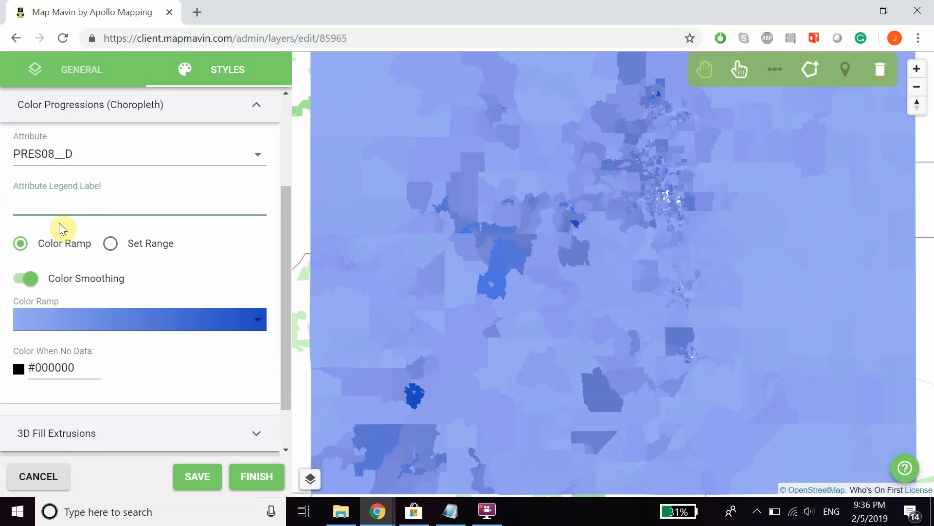
mouse_move(71, 211)
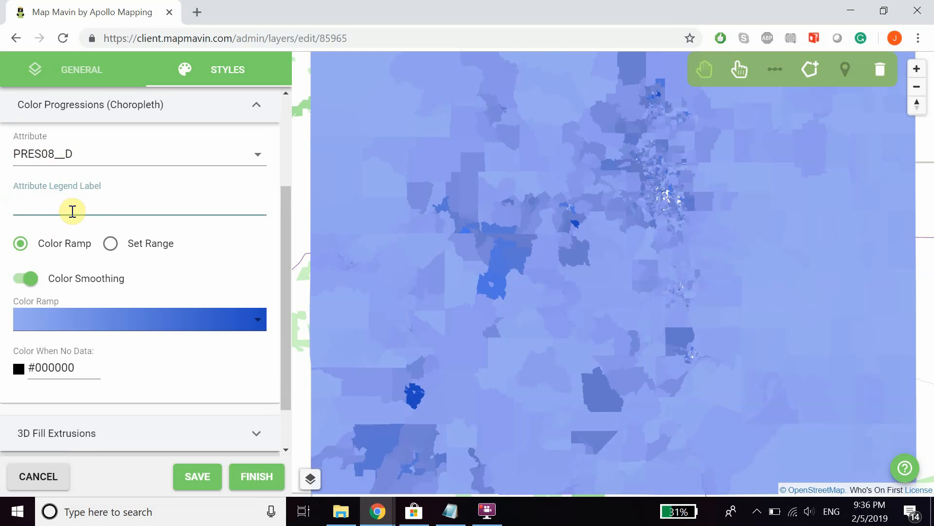
text(Nunb)
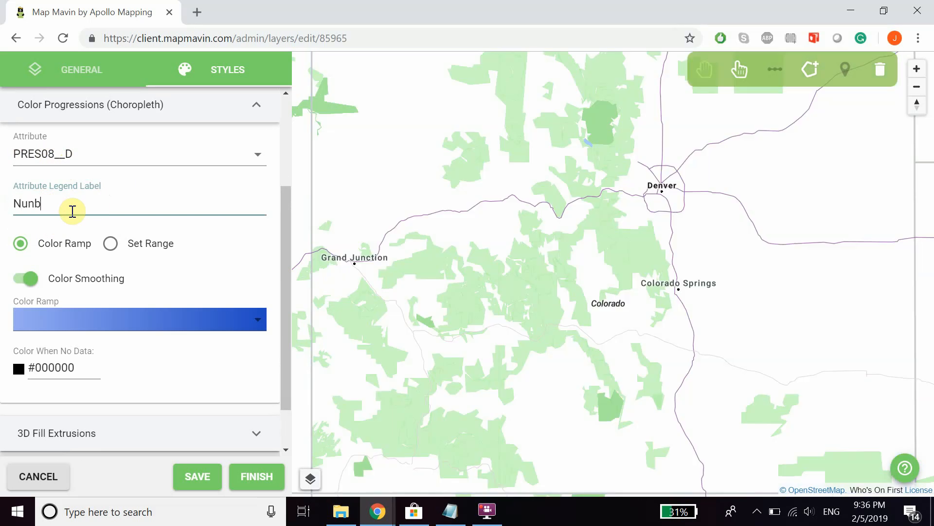
key(Backspace)
text(mber of Democar)
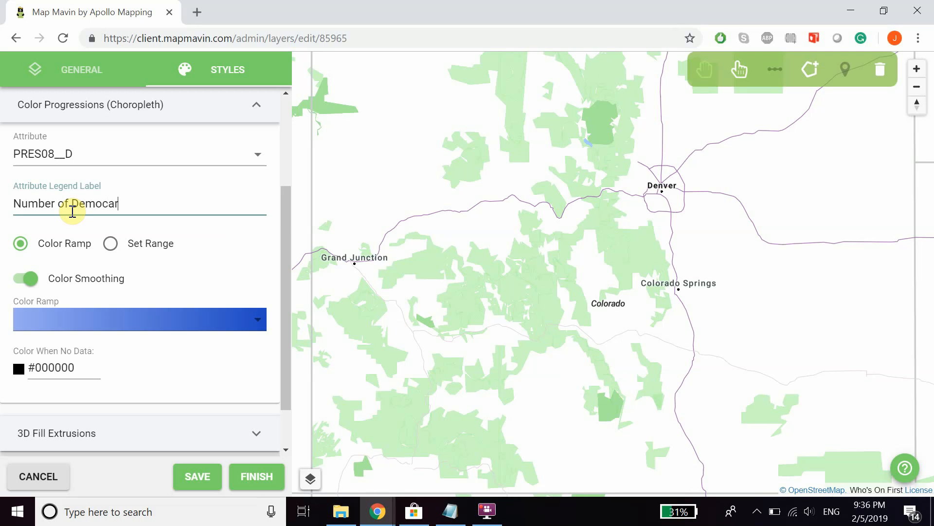
text(tic Votes)
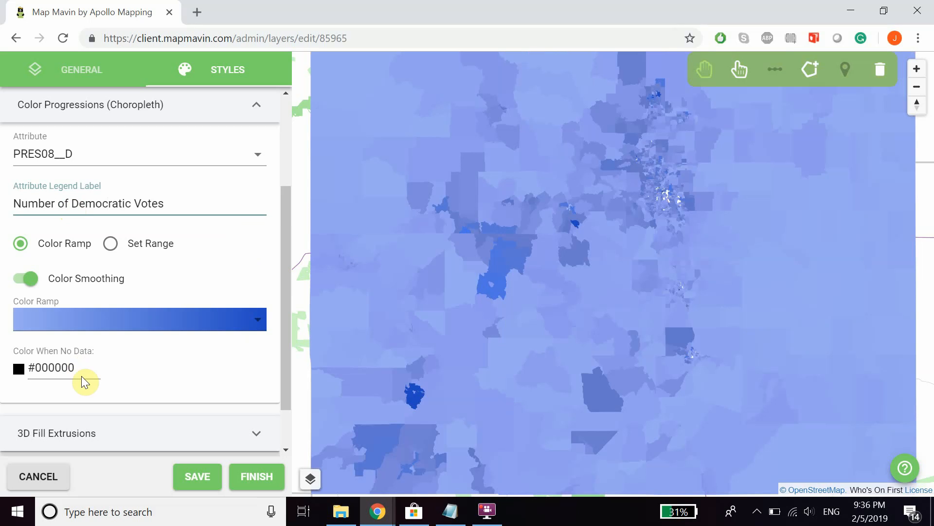
Step: Make the Color When No Data fully transparent with alpha 0
click(18, 368)
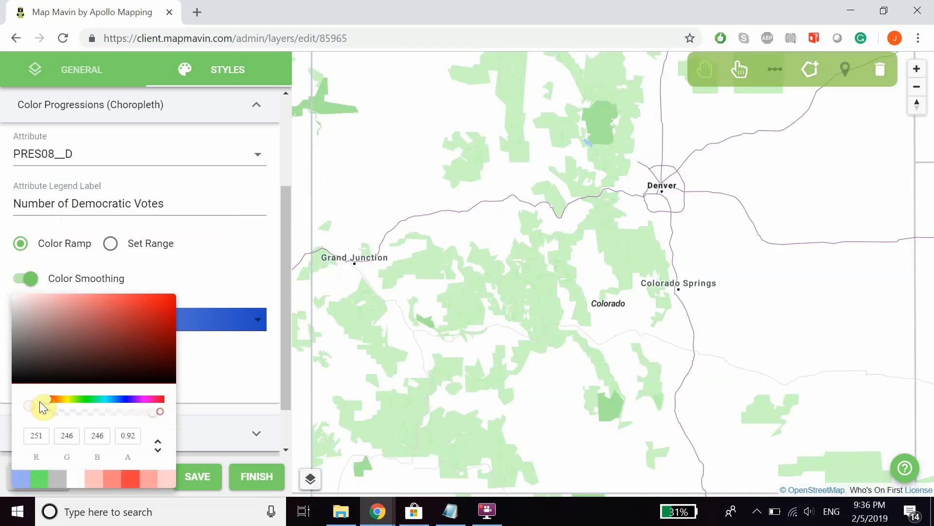
drag(160, 411, 48, 411)
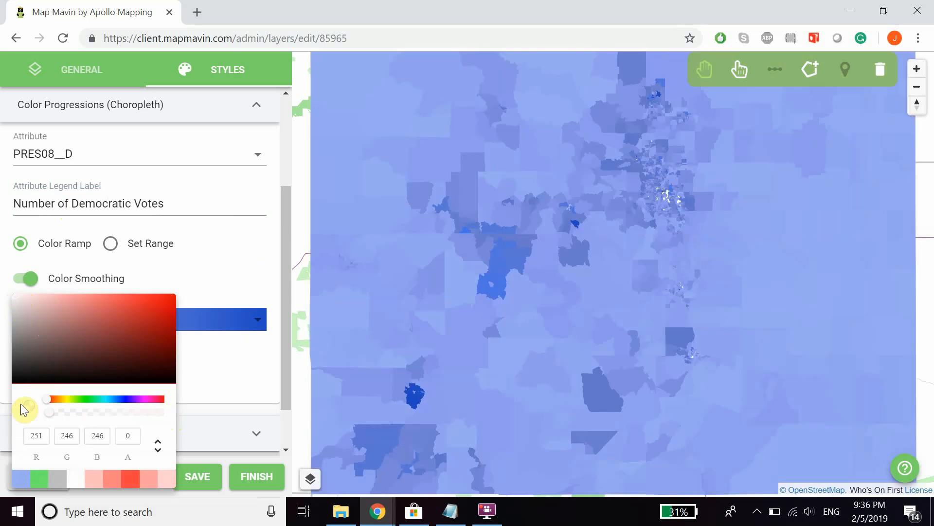